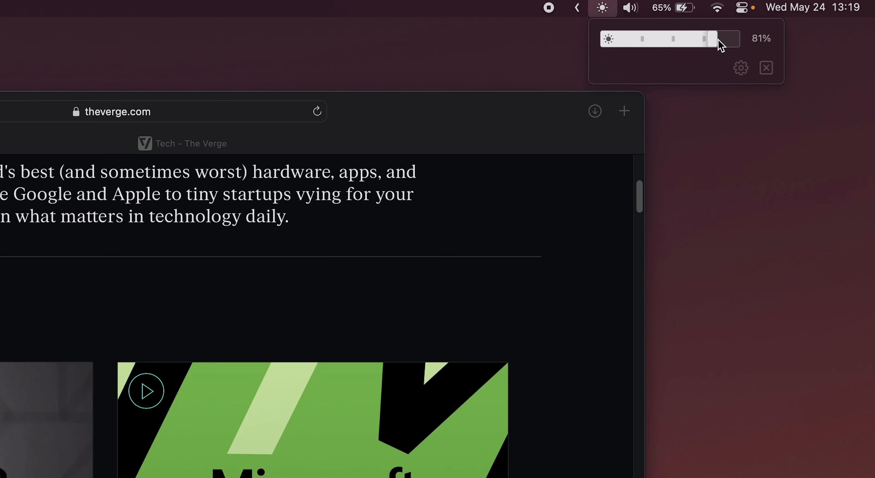
Step: Raise MonitorControl brightness to about 81% and show the App menu and Keyboard settings
{"action": "left_click_drag", "start_coordinate": [720, 38], "coordinate": [625, 38]}
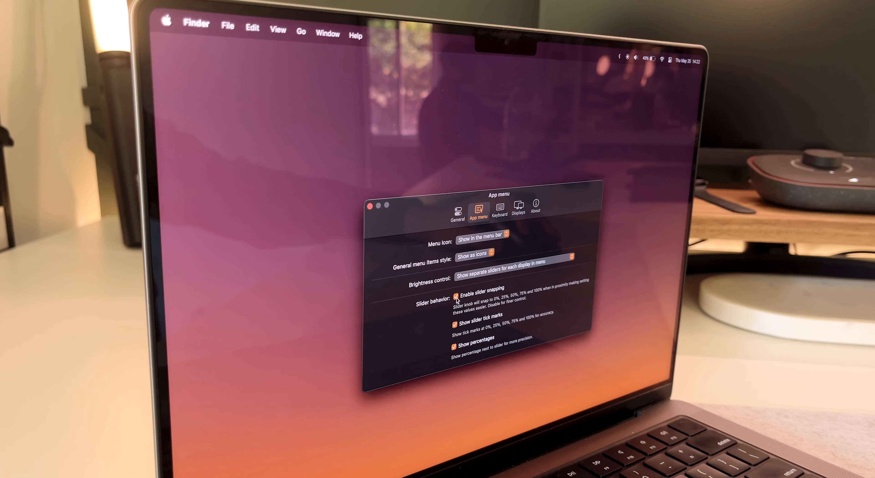
{"action": "left_click", "coordinate": [500, 208]}
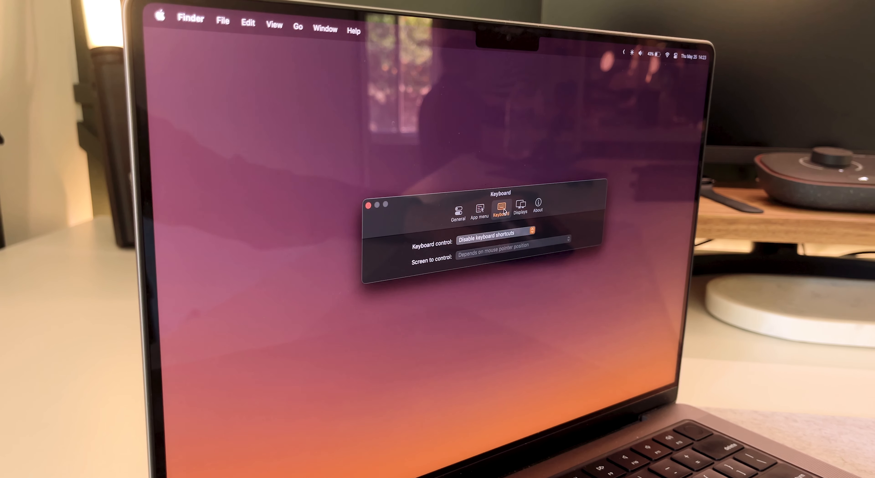
{"action": "left_click", "coordinate": [521, 206]}
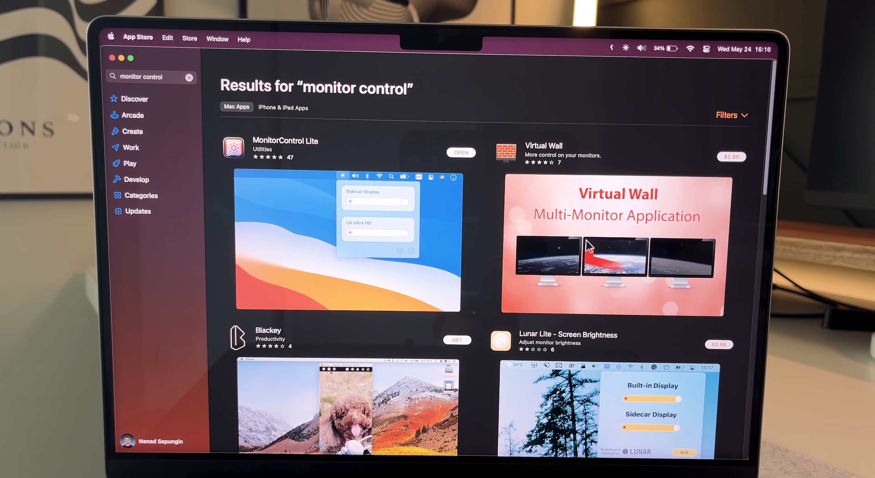
Step: View the App Store results for monitor control with MonitorControl Lite listed first
{"action": "left_click", "coordinate": [285, 141]}
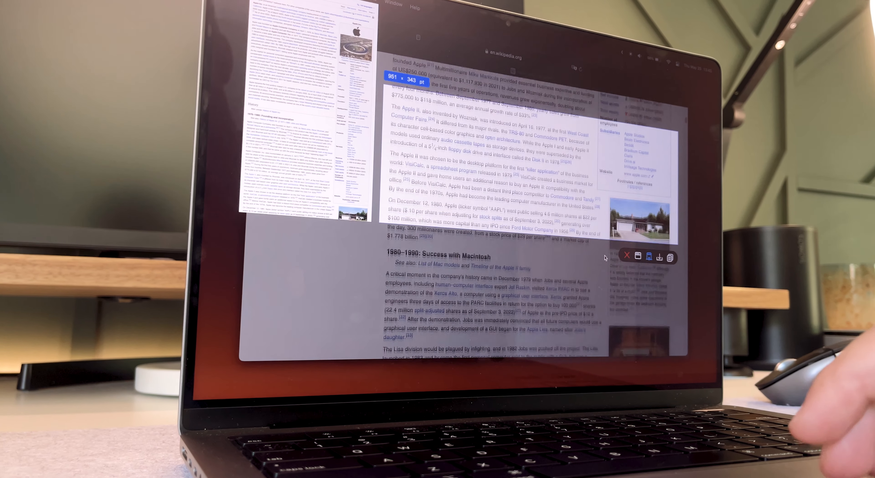
Step: Mark the Verge article's opening paragraph in Xnip and scroll down to stitch a long capture
{"action": "scroll", "scroll_direction": "down", "scroll_amount": 3}
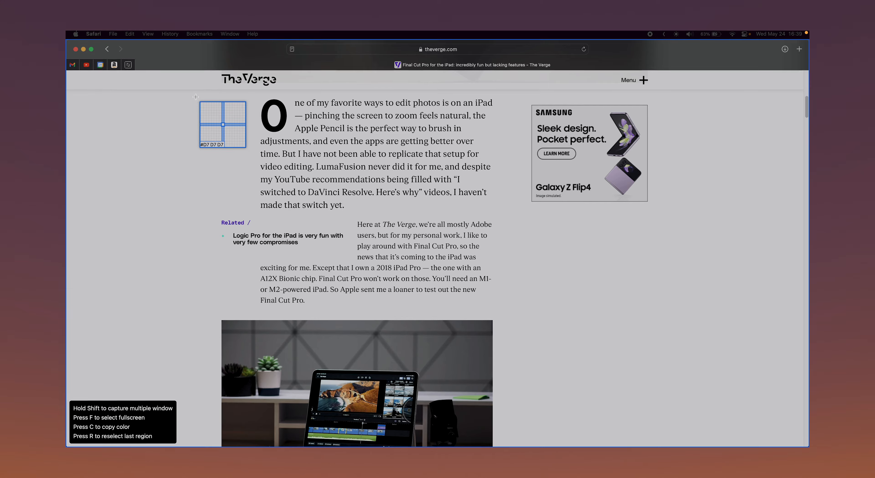
{"action": "left_click_drag", "start_coordinate": [197, 93], "coordinate": [517, 193]}
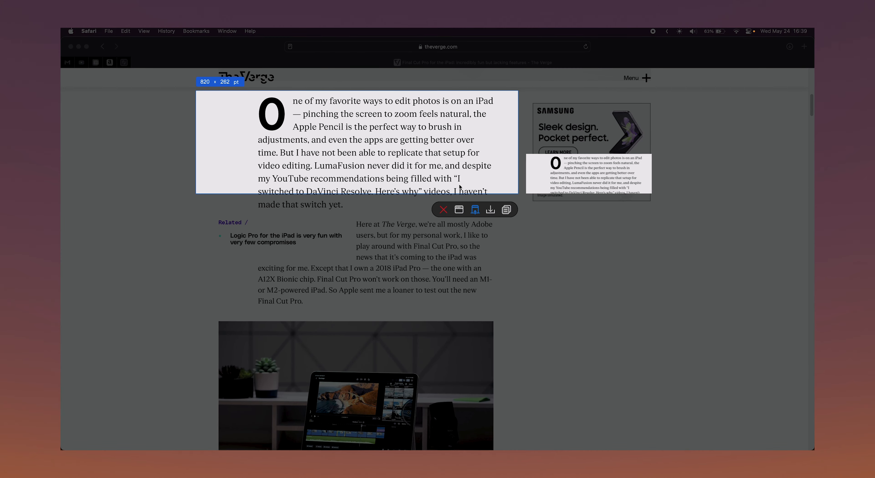
{"action": "scroll", "scroll_direction": "down", "scroll_amount": 3}
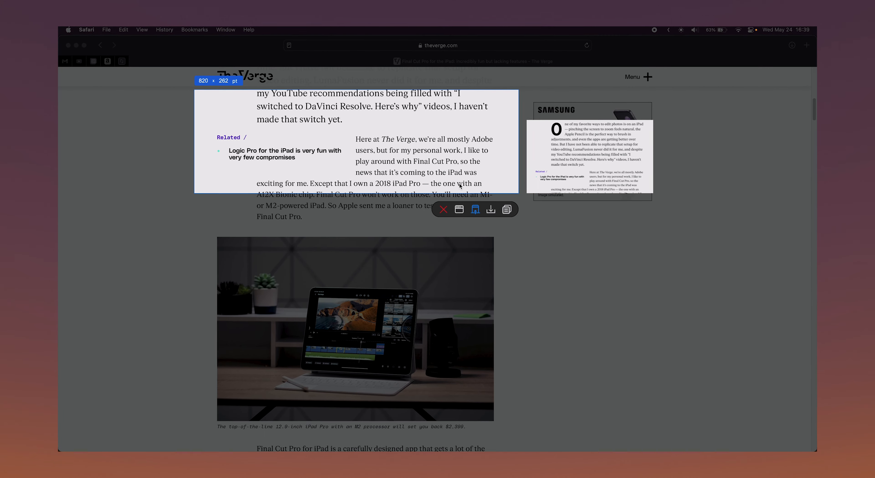
{"action": "scroll", "scroll_direction": "down", "scroll_amount": 3}
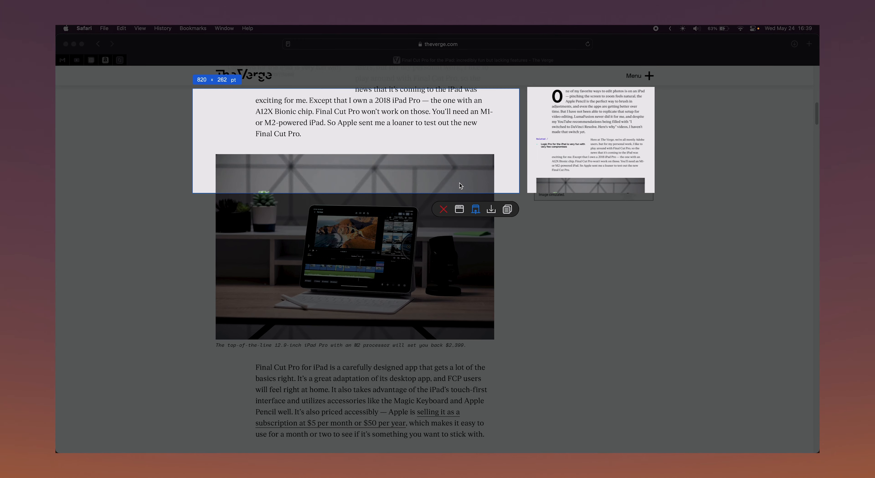
{"action": "scroll", "scroll_direction": "down", "scroll_amount": 3}
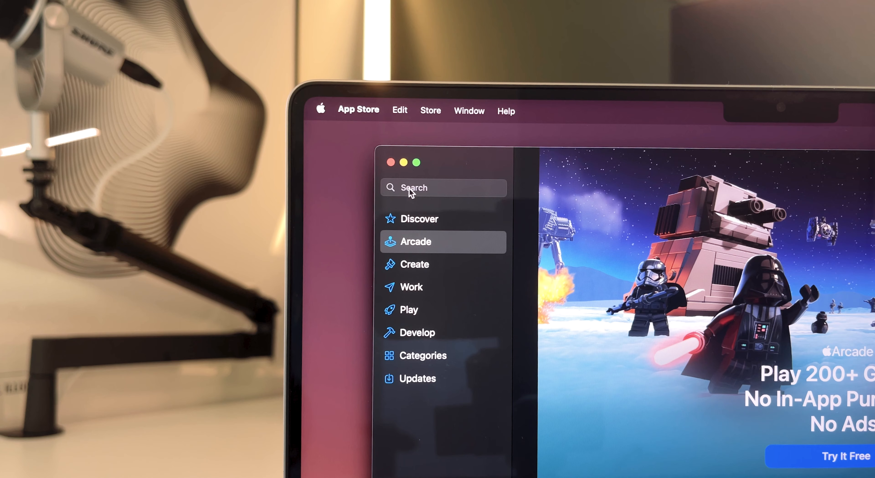
Step: Search the App Store for "xnip" and select the Xnip – Screenshot & Annotation result
{"action": "type", "text": "xnip"}
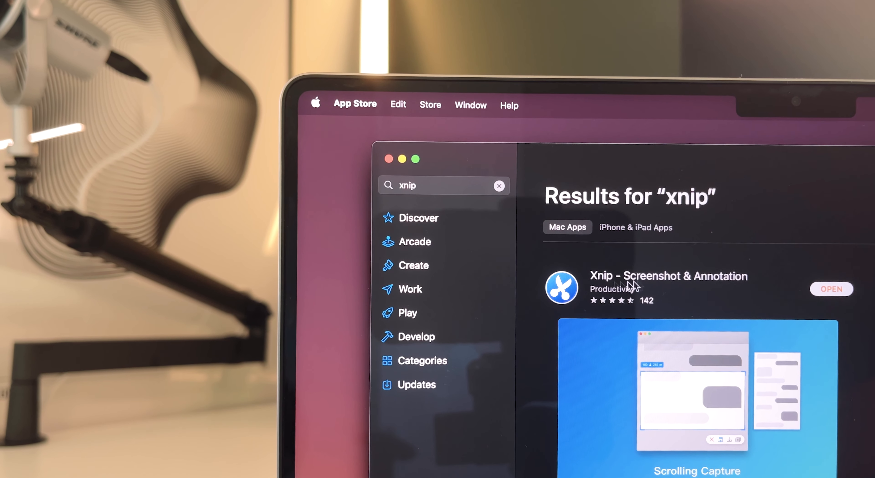
{"action": "left_click", "coordinate": [667, 276]}
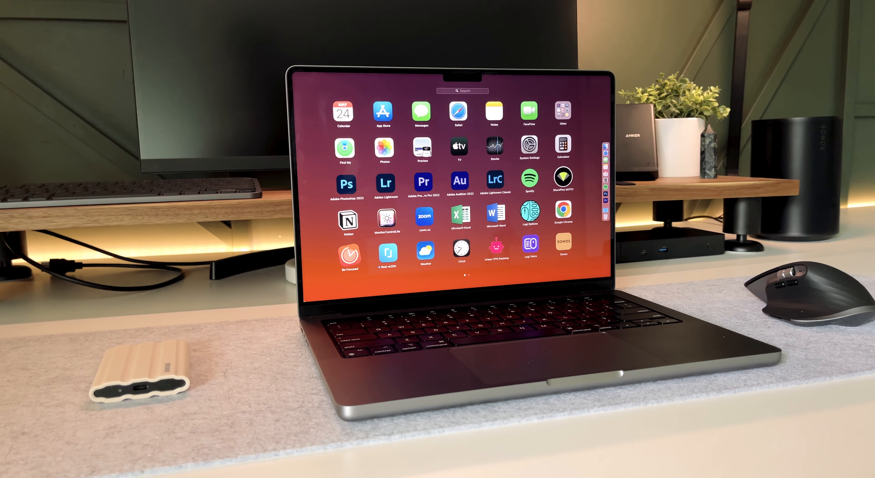
Step: Open Amphetamine's Start New Session menu to browse the keep-awake durations
{"action": "left_click", "coordinate": [319, 173]}
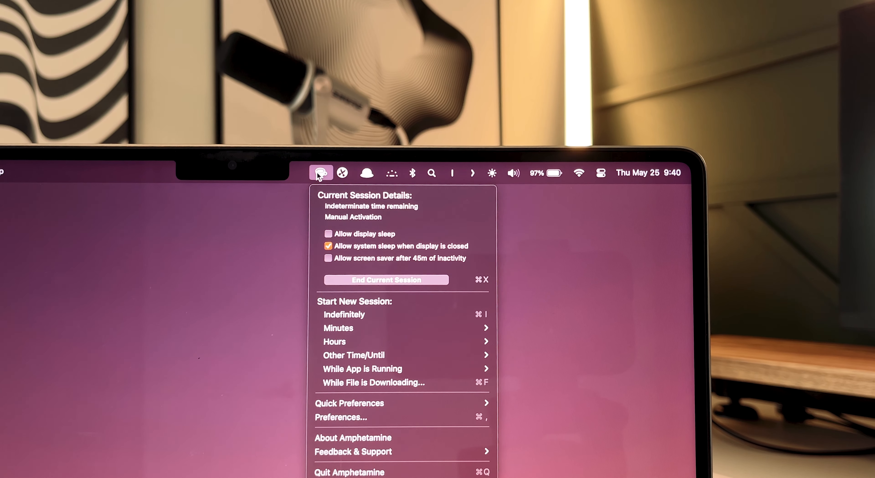
{"action": "mouse_move", "coordinate": [335, 344]}
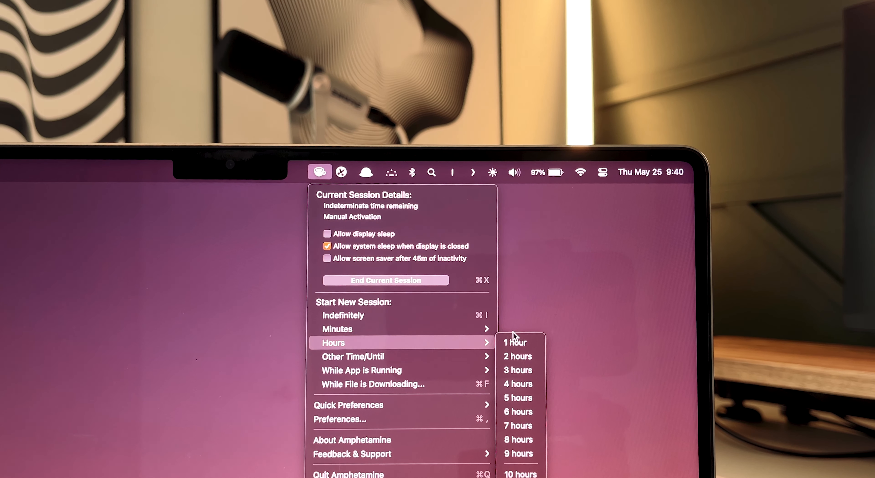
{"action": "mouse_move", "coordinate": [336, 331]}
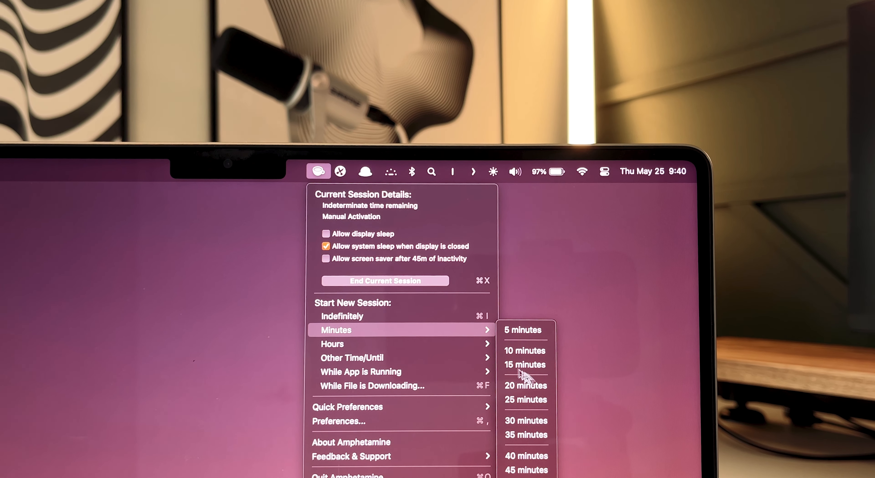
{"action": "mouse_move", "coordinate": [474, 359]}
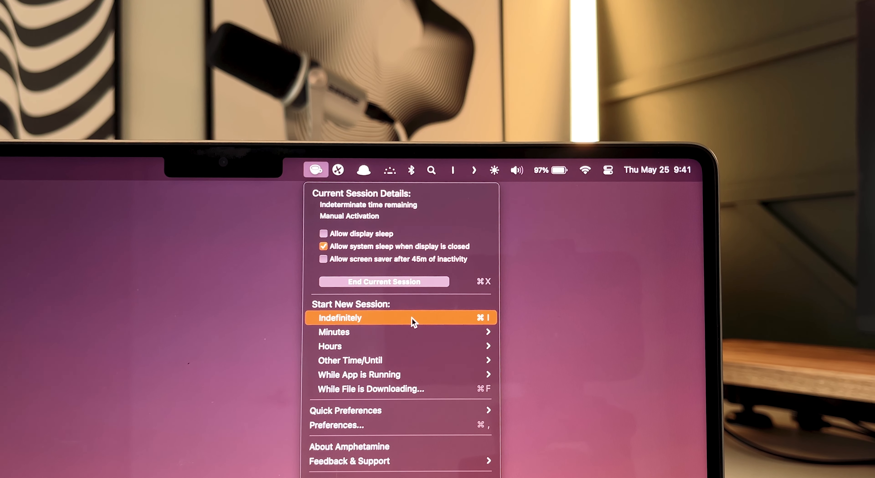
{"action": "mouse_move", "coordinate": [423, 333]}
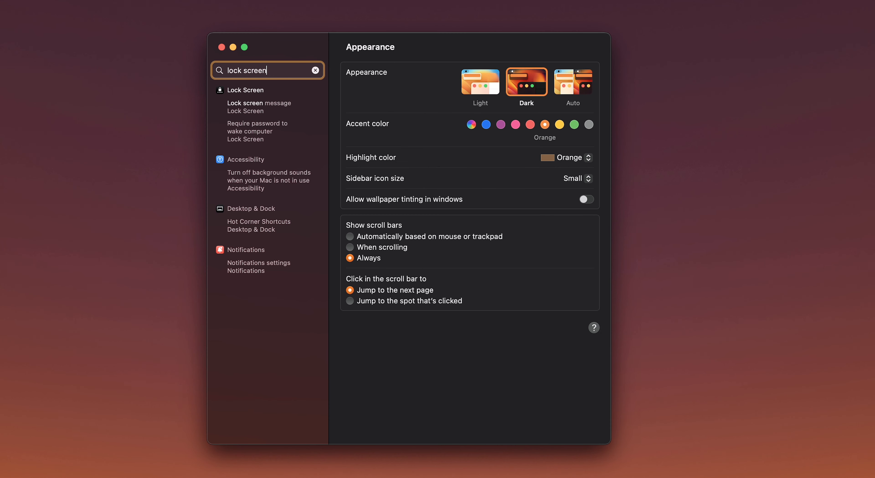
Step: Open Lock Screen settings and the display-off duration popup showing 10 minutes
{"action": "left_click", "coordinate": [245, 89]}
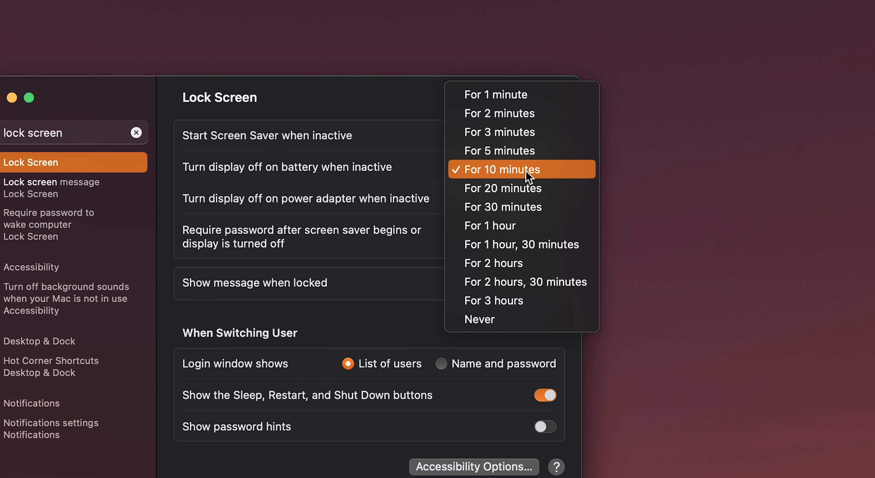
{"action": "mouse_move", "coordinate": [527, 222]}
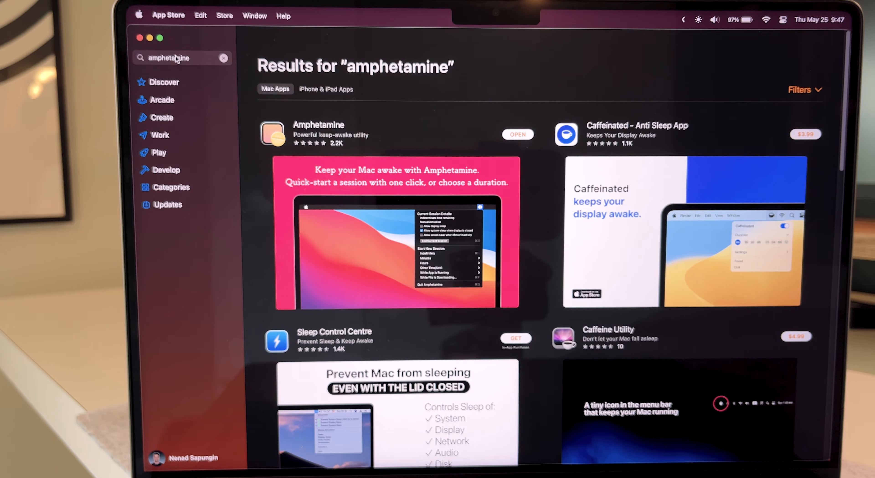
{"action": "left_click", "coordinate": [319, 124]}
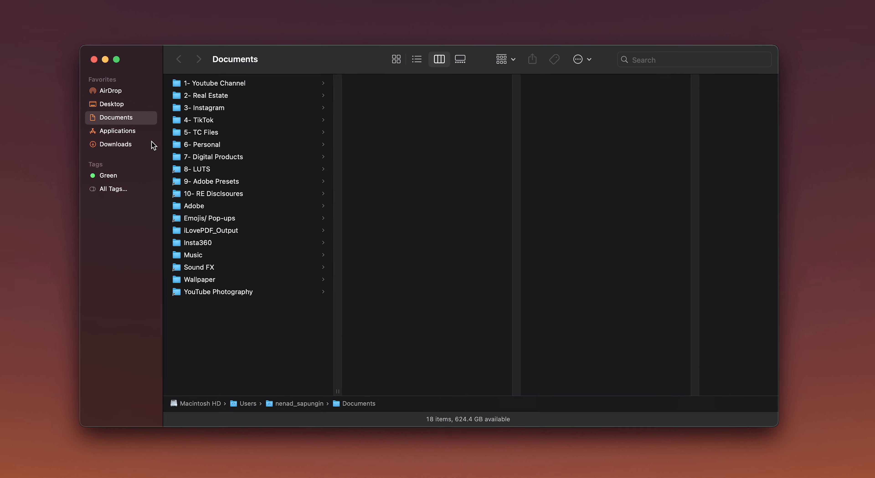
Step: Drag SelfControl from the Applications folder onto AppCleaner's drop window
{"action": "left_click", "coordinate": [117, 131]}
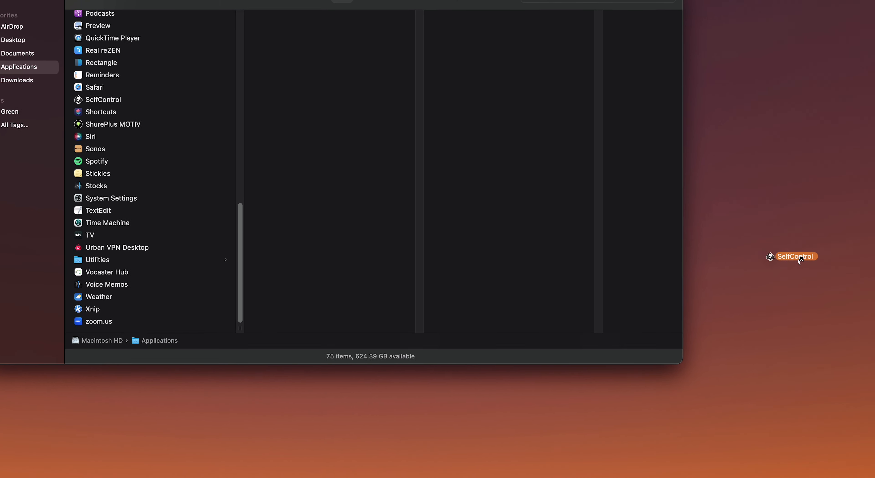
{"action": "left_click_drag", "start_coordinate": [792, 256], "coordinate": [859, 329]}
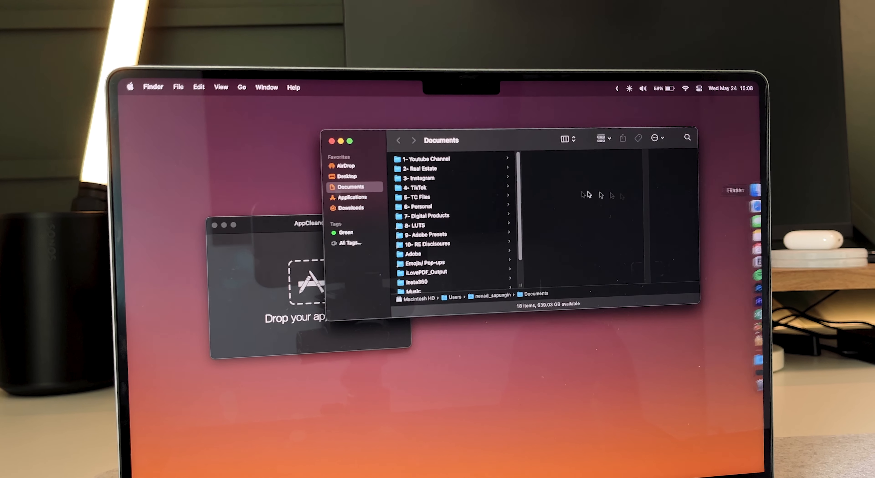
{"action": "left_click", "coordinate": [350, 197]}
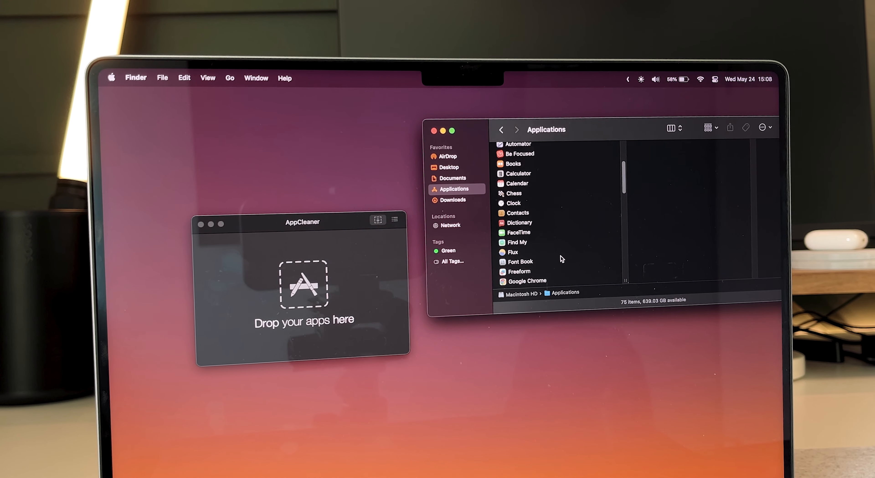
{"action": "scroll", "scroll_direction": "down", "scroll_amount": 3}
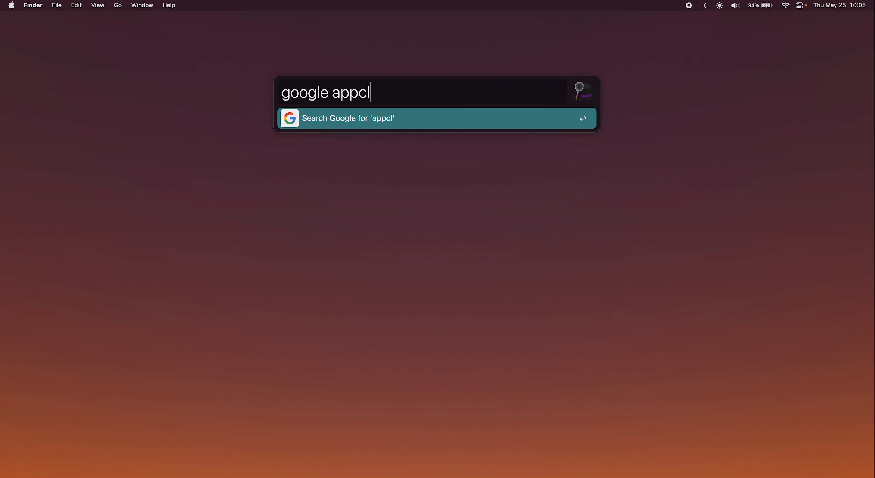
Step: Run the Google search for appcleaner and open the freemacsoft.net AppCleaner page
{"action": "key", "text": "Return"}
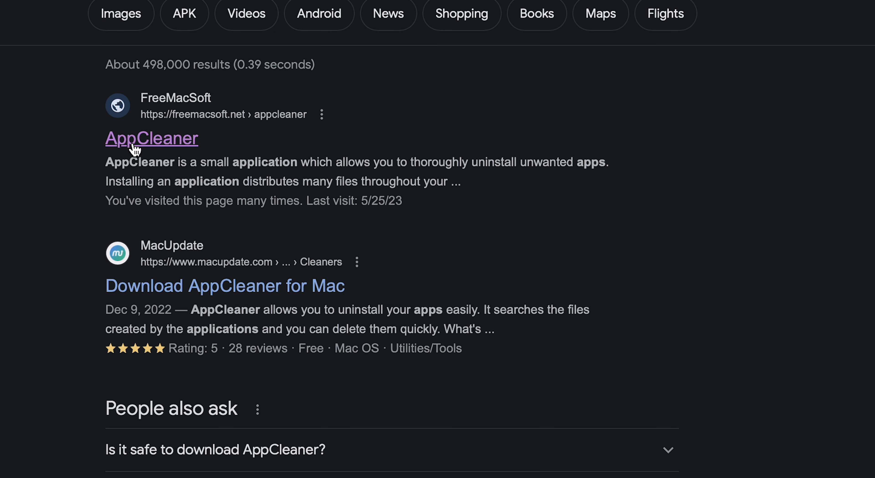
{"action": "left_click", "coordinate": [135, 145]}
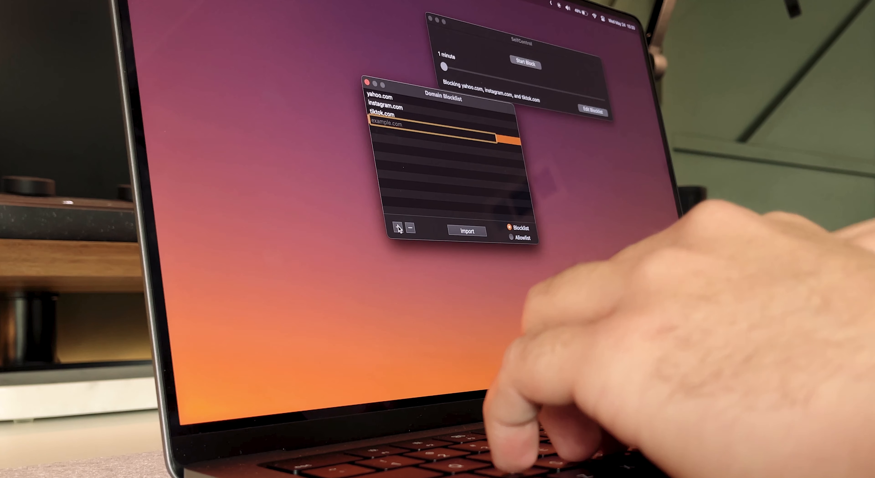
Step: Enter "theverge.co" as a new blocklist domain below yahoo, instagram and tiktok
{"action": "type", "text": "theverge.co"}
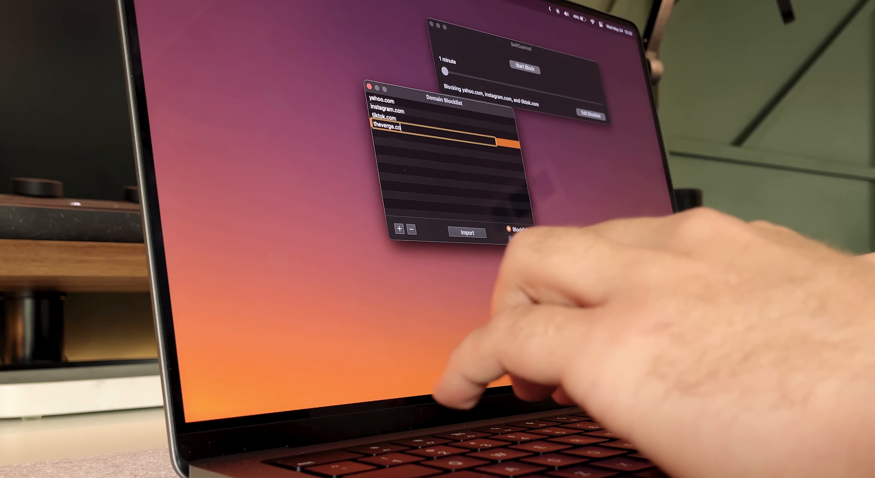